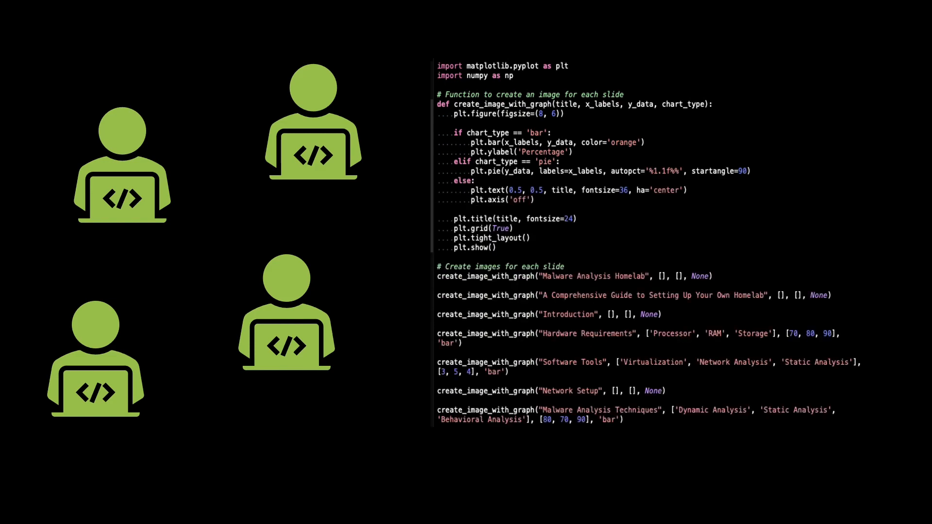
Run the input-validation demos, entering the test inputs 'or 1=1', '*.txt' and 'rf /'.
text(create_image_with_graph("Conclusion", [], [], None))
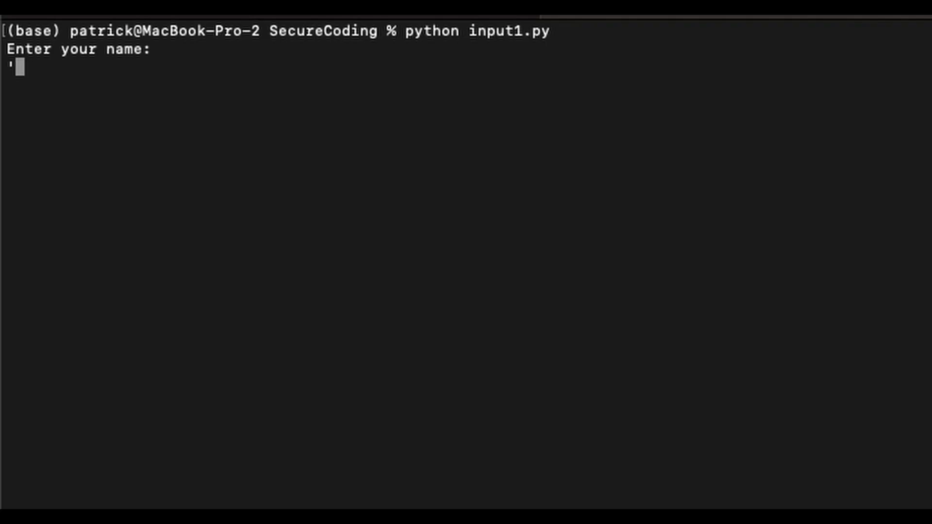
text(or 1=1)
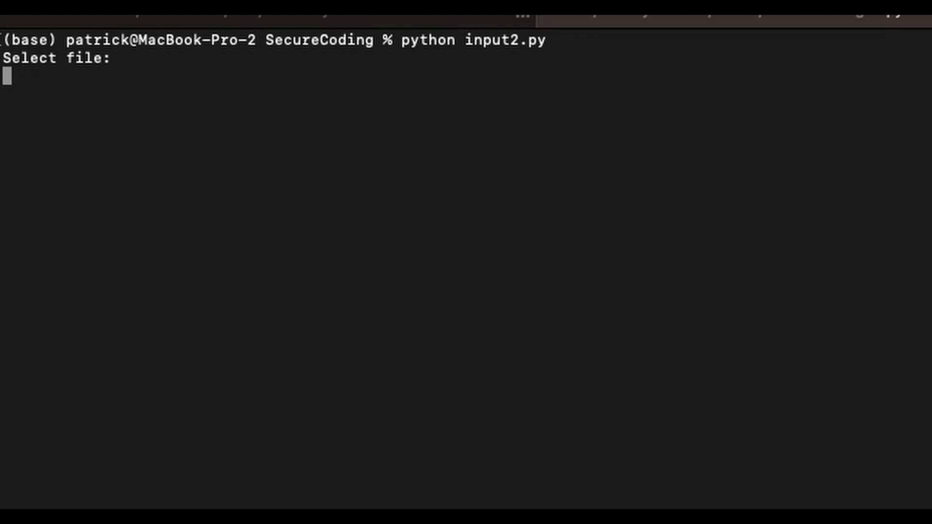
text(*.txt | rm -)
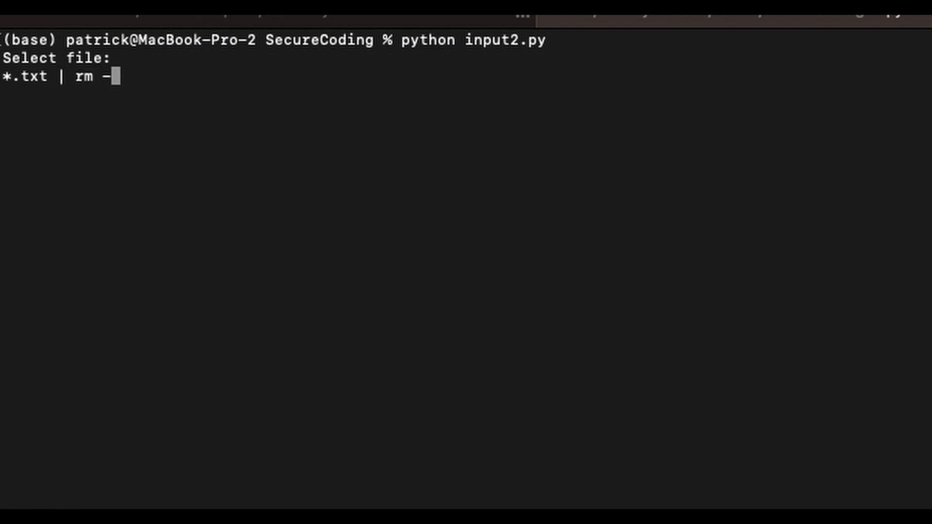
text(rf /)
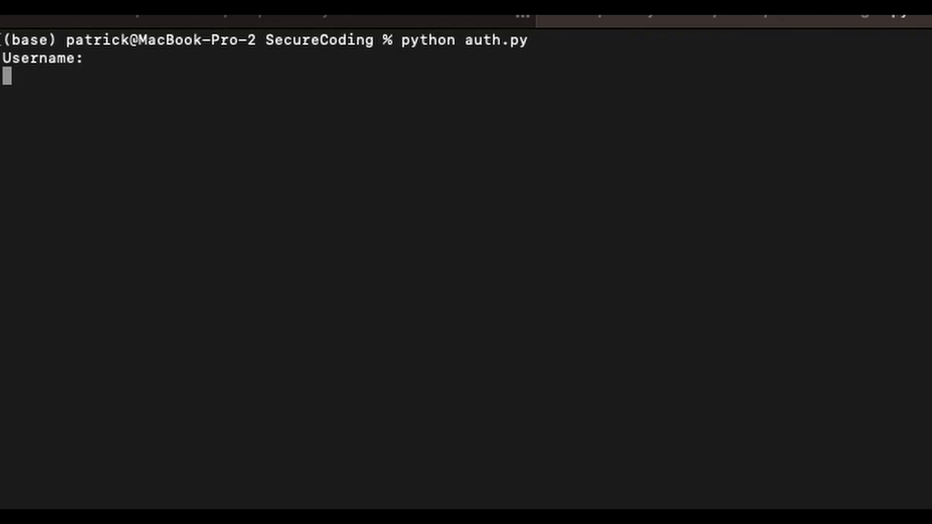
text(patrick)
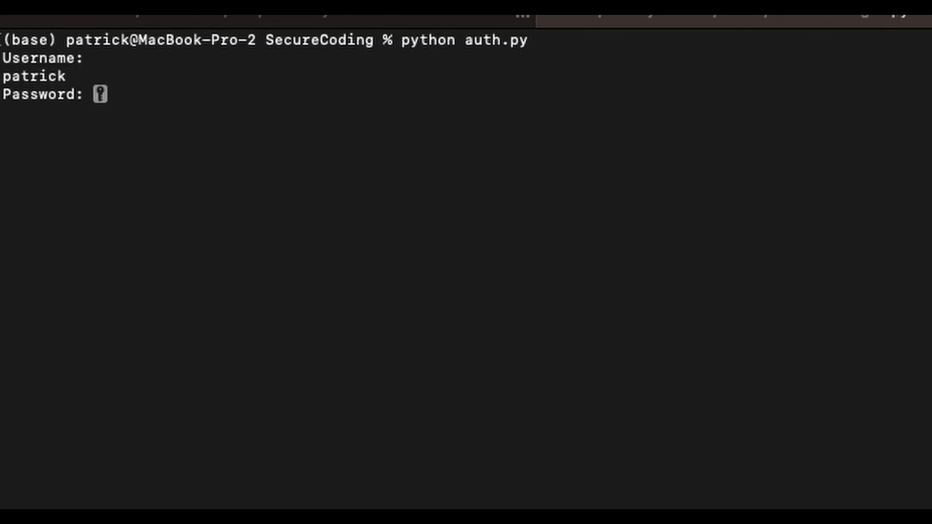
key(Enter)
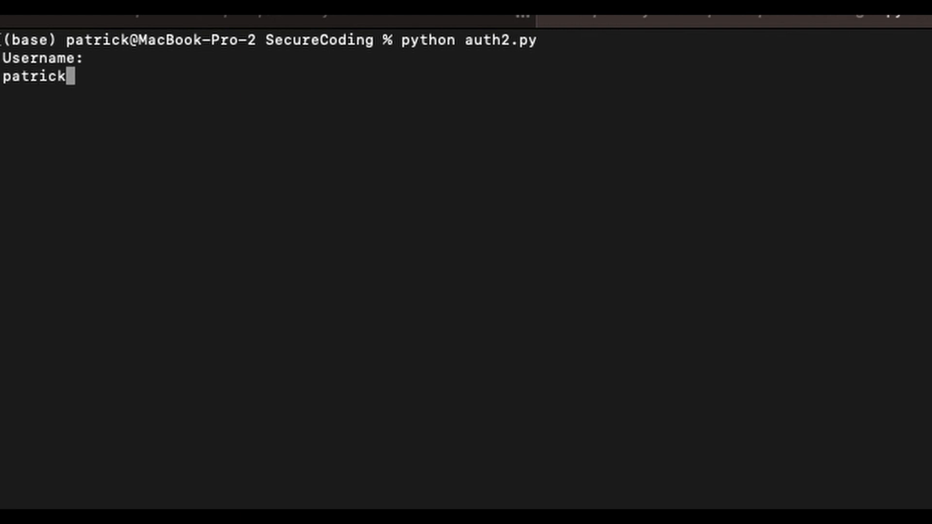
key(enter)
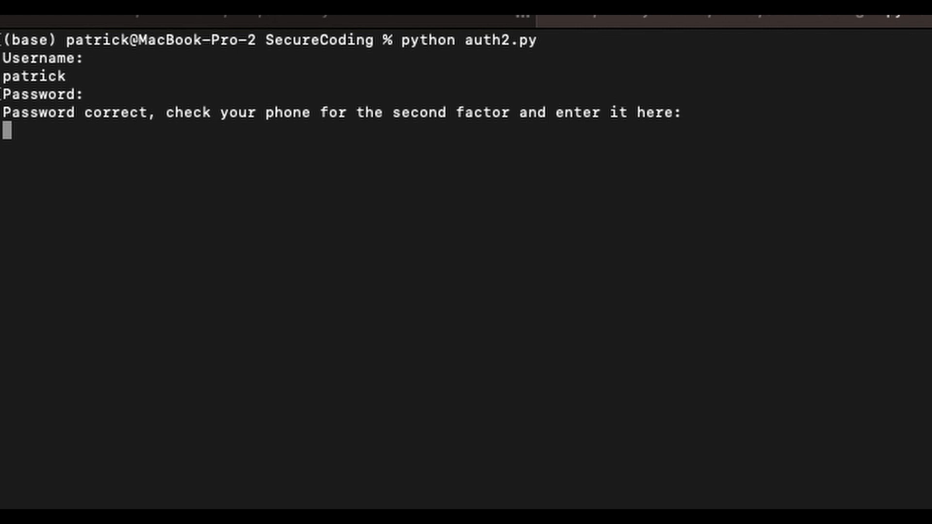
text(123)
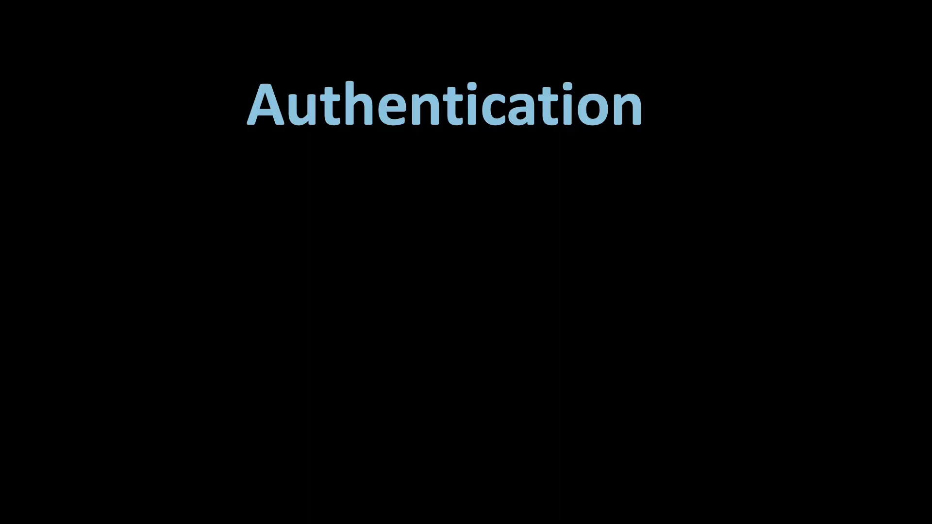
Advance past the Authentication title to the Communication slide with the HTTPS padlock.
key(Right)
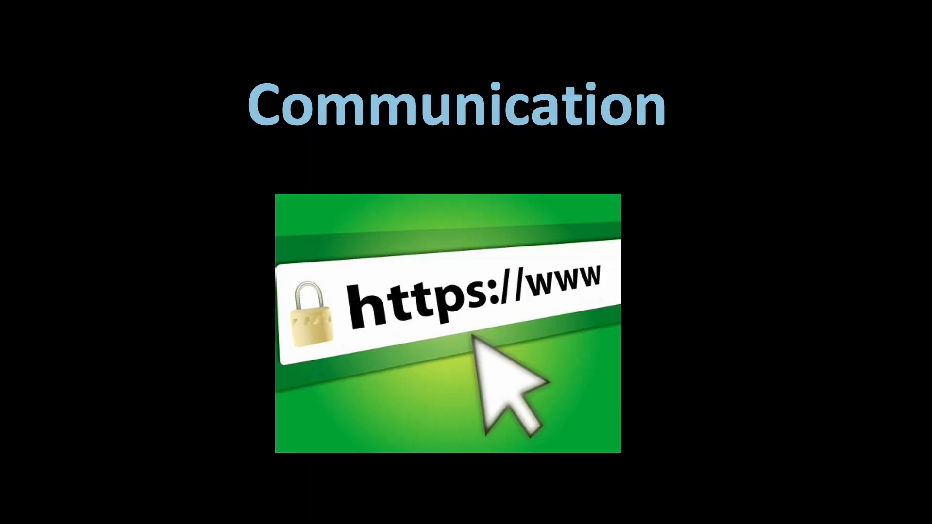